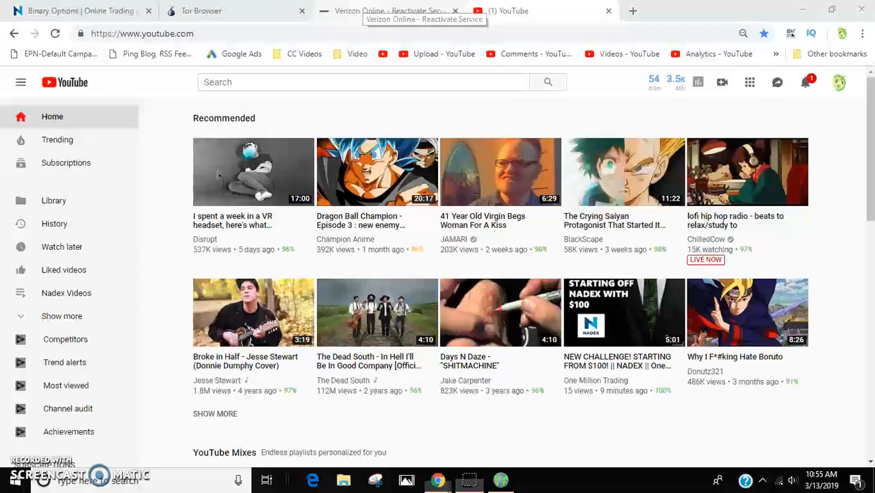
Switch from the YouTube tab to the Tor Browser project page tab.
left_click(391, 11)
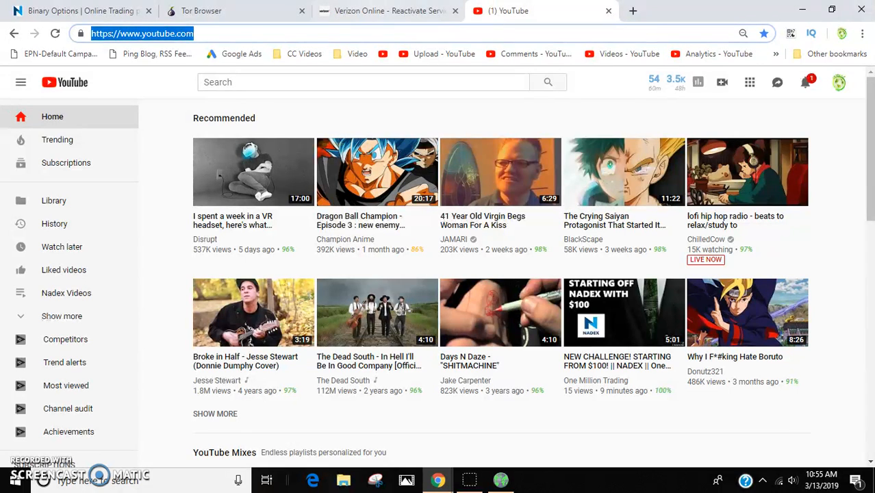
left_click(200, 11)
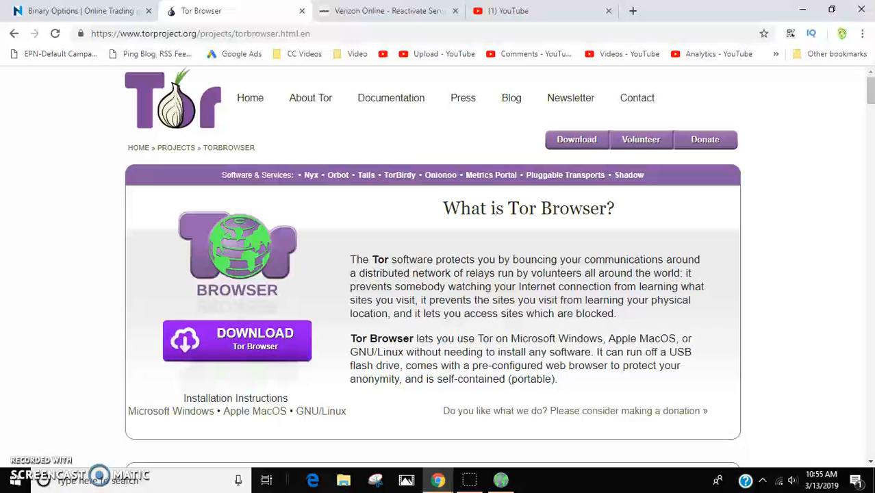
left_click(527, 11)
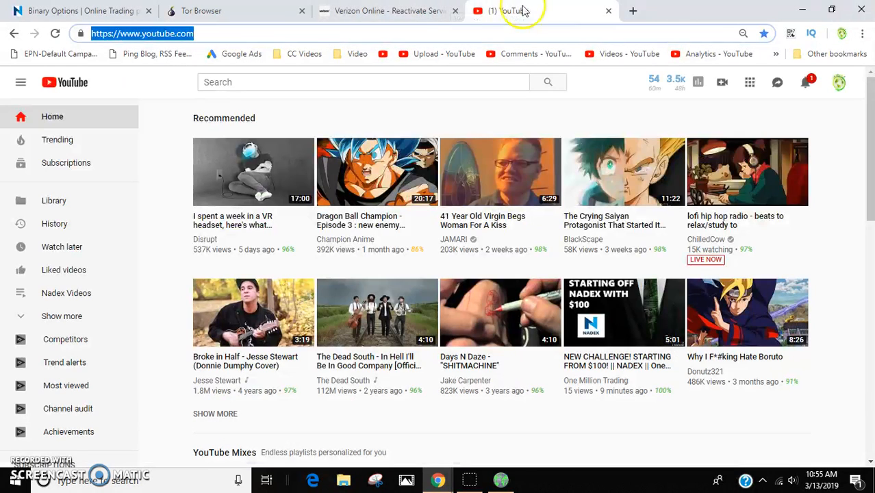
left_click(200, 11)
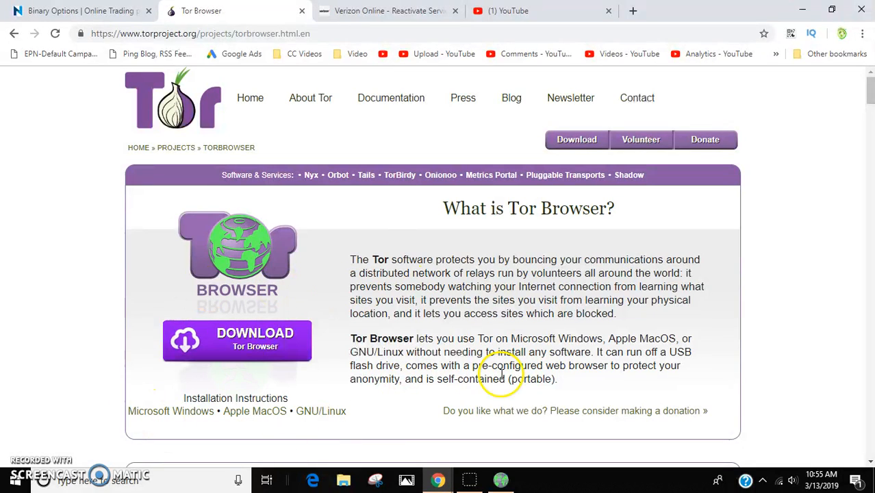
mouse_move(381, 282)
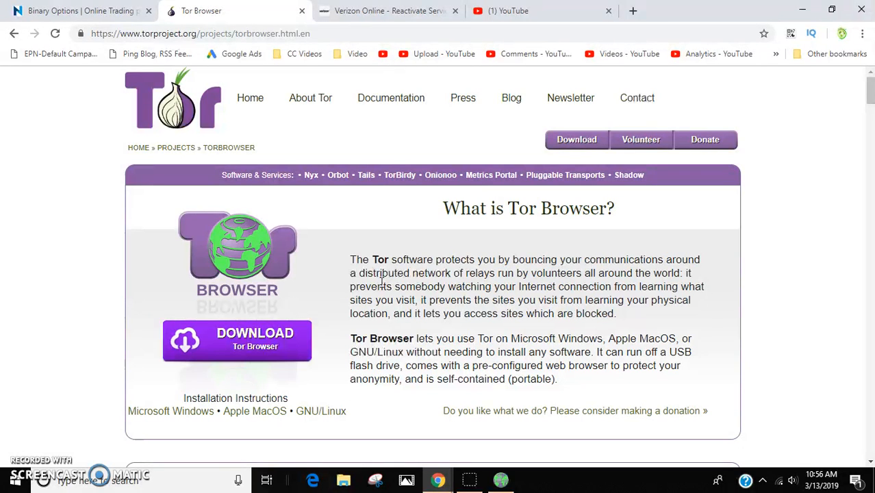
scroll("down", 3)
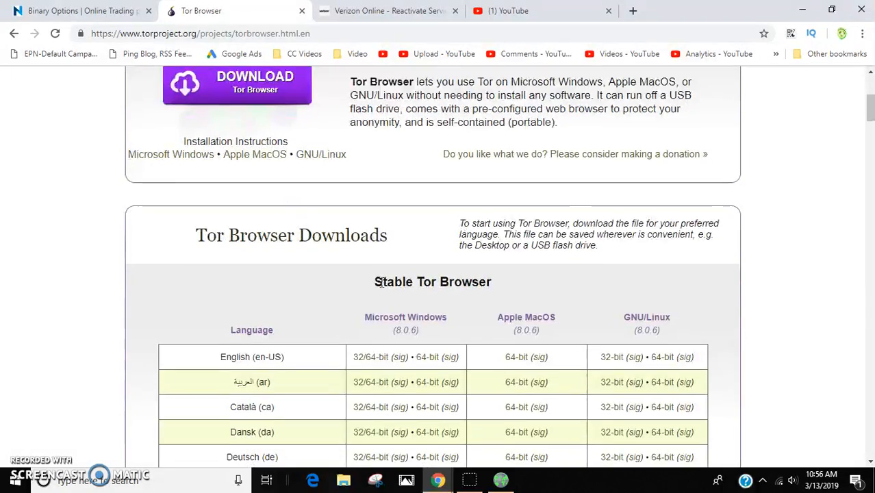
scroll("up", 3)
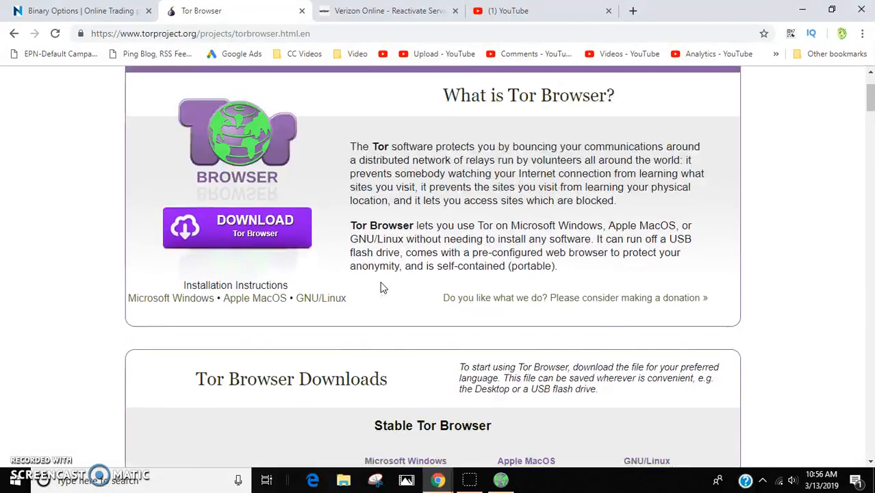
left_click(501, 480)
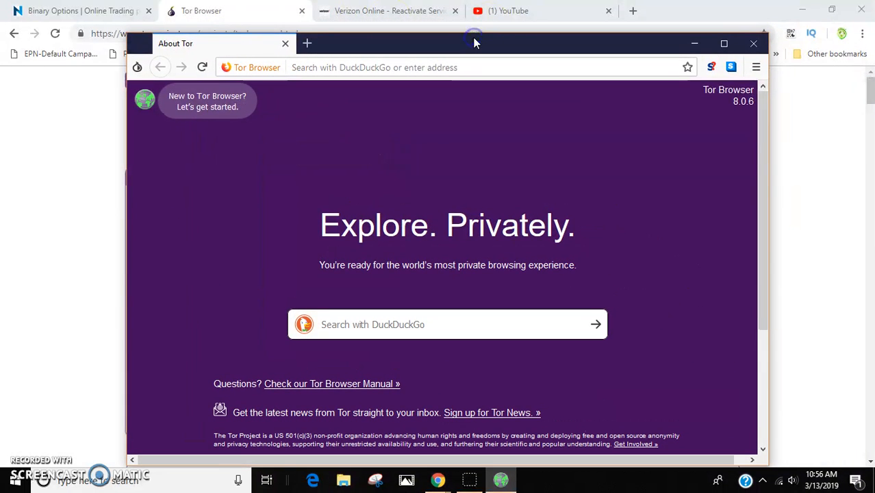
mouse_move(430, 81)
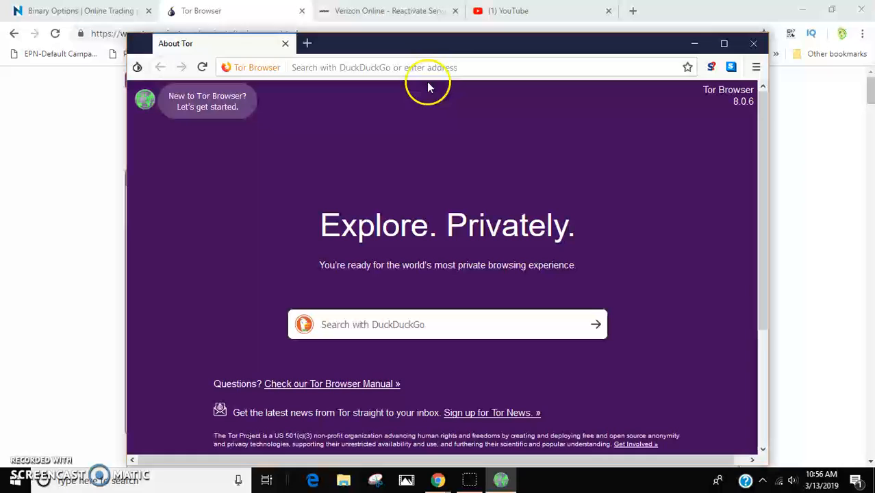
left_click(490, 68)
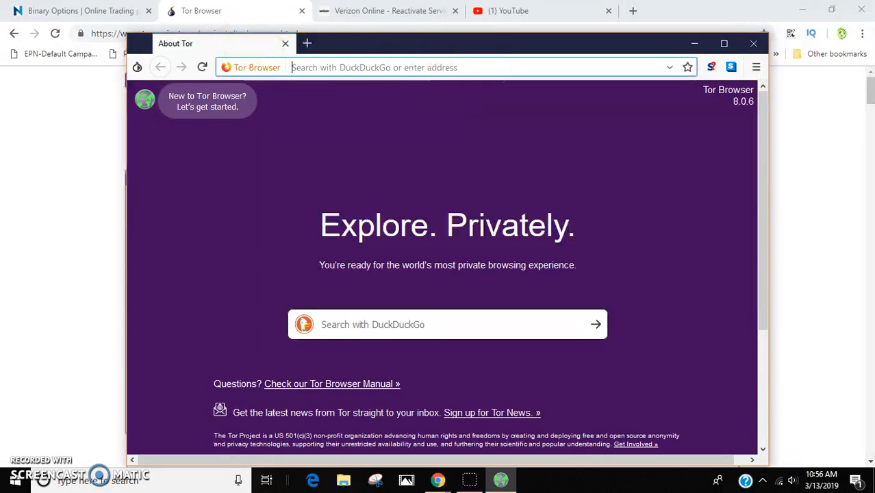
left_click(386, 11)
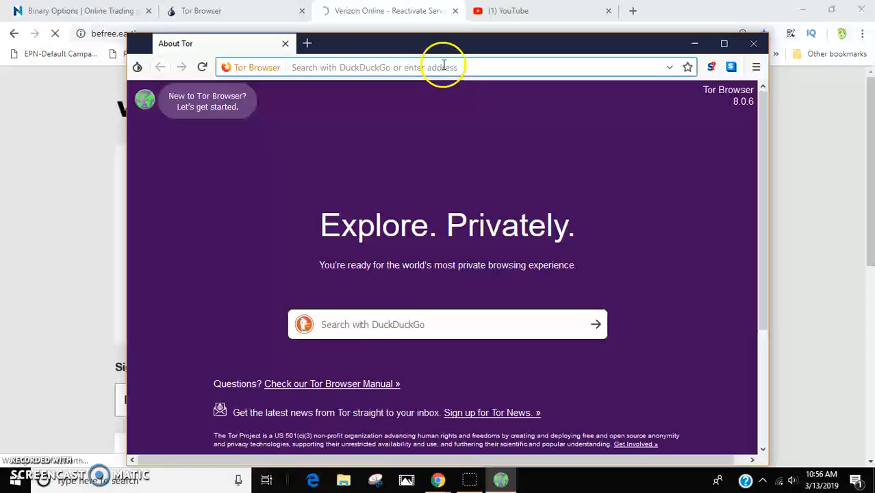
Enter befree.earth in the Tor Browser address bar to load its homepage.
type("b")
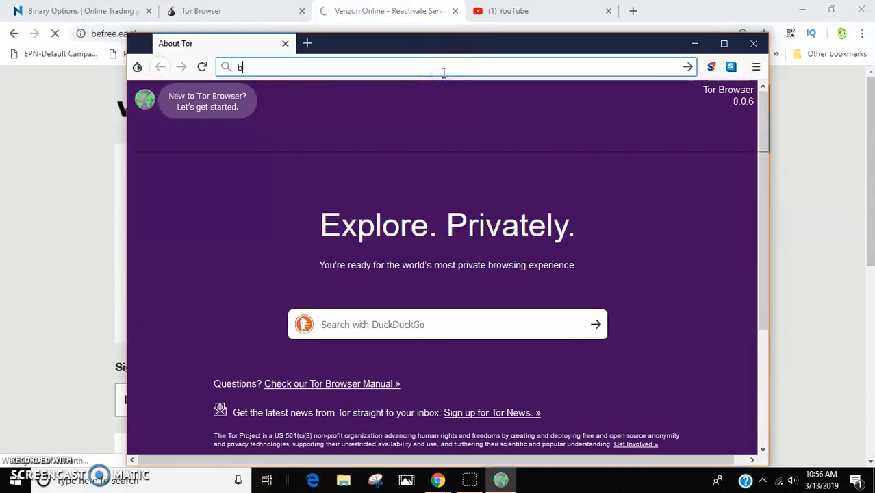
type("efree.earth")
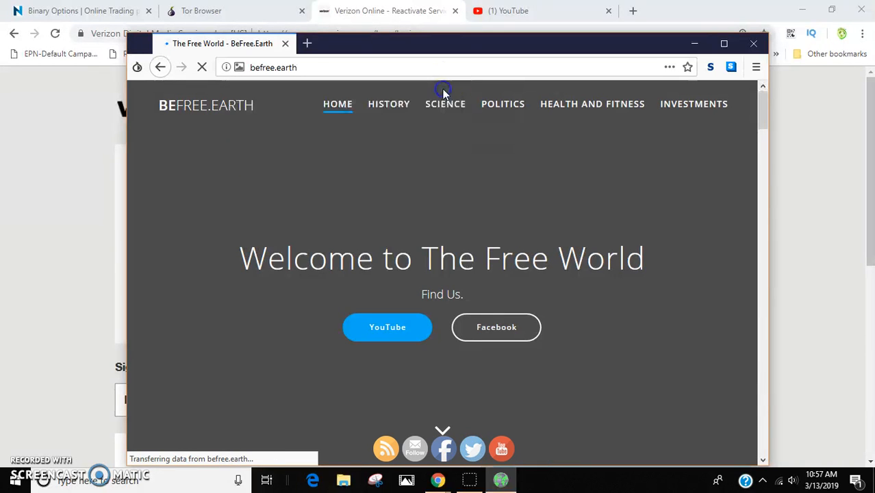
mouse_move(592, 226)
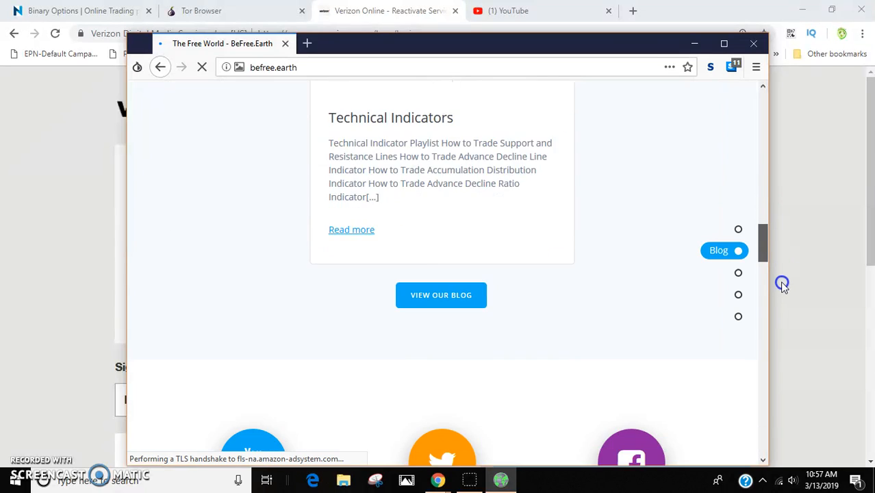
scroll("down", 3)
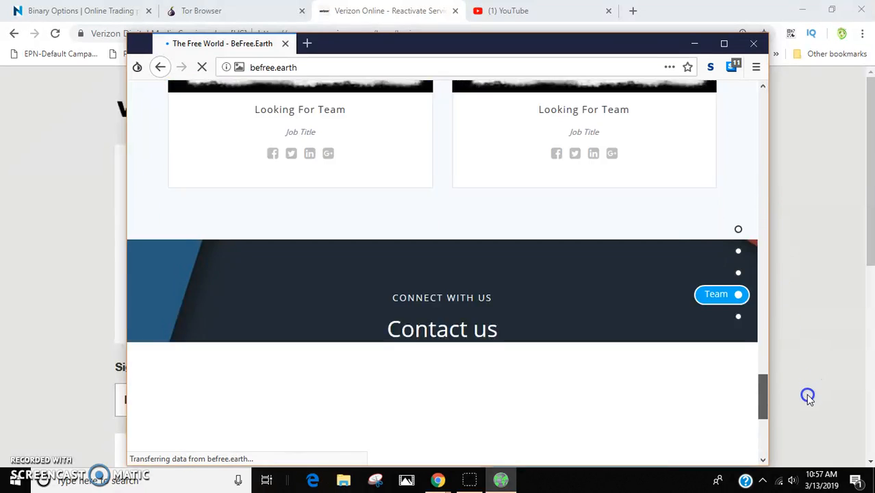
scroll("down", 3)
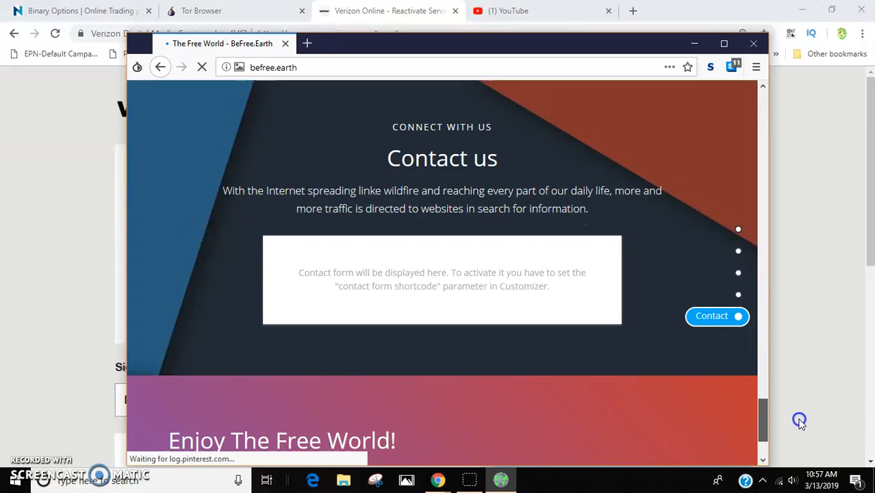
scroll("down", 3)
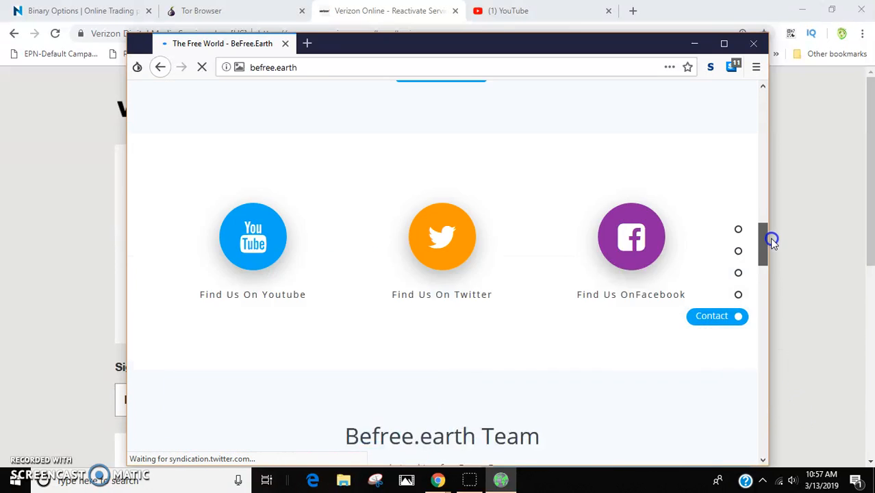
scroll("up", 3)
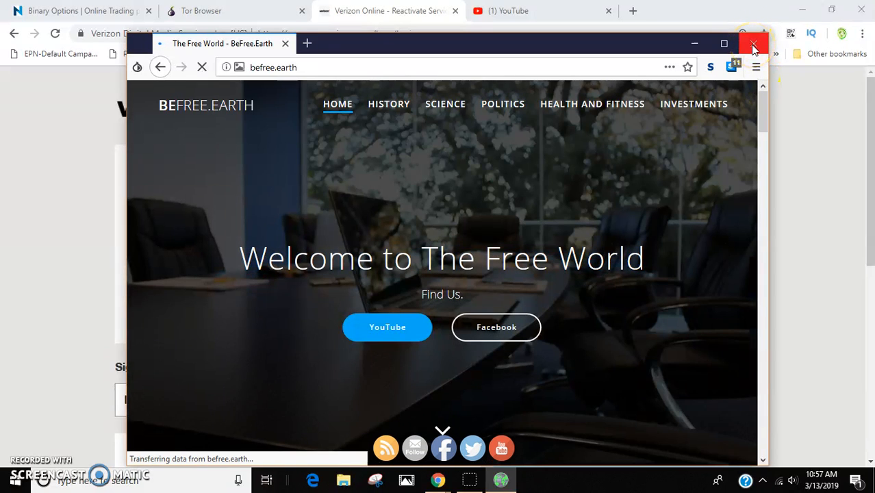
mouse_move(733, 67)
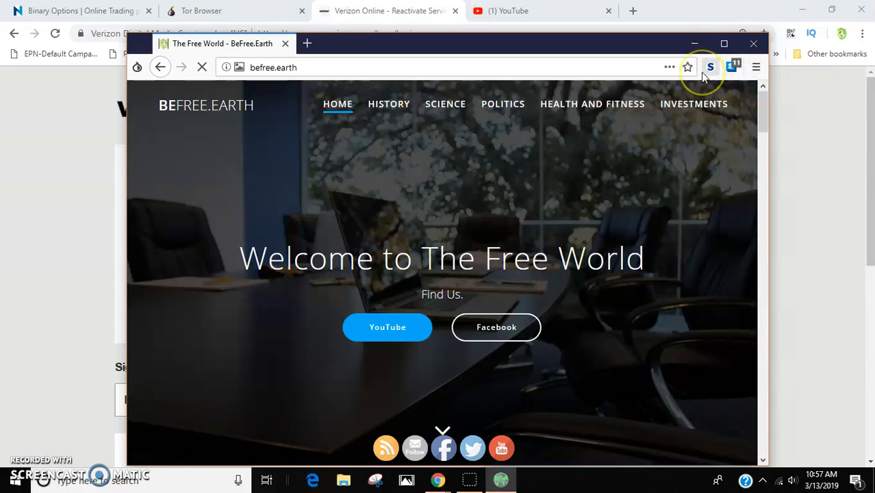
Close the Tor Browser window and return to the Tor Browser project page tab in Chrome.
left_click(753, 42)
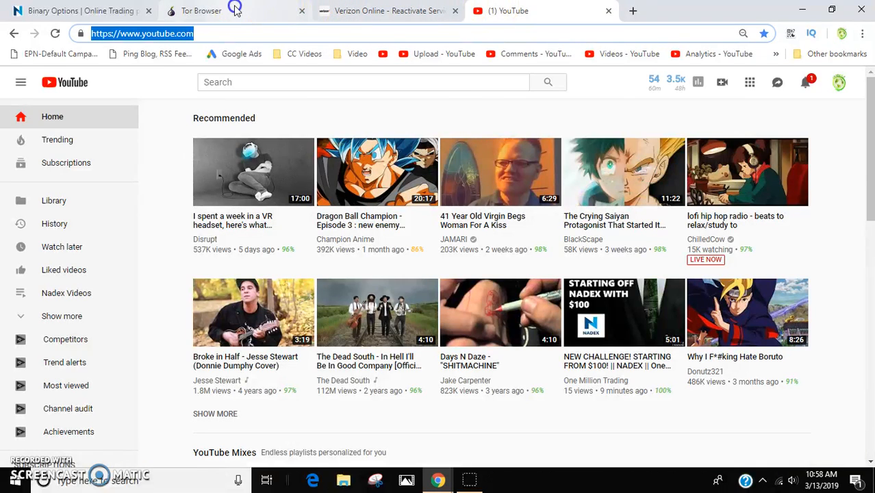
left_click(200, 11)
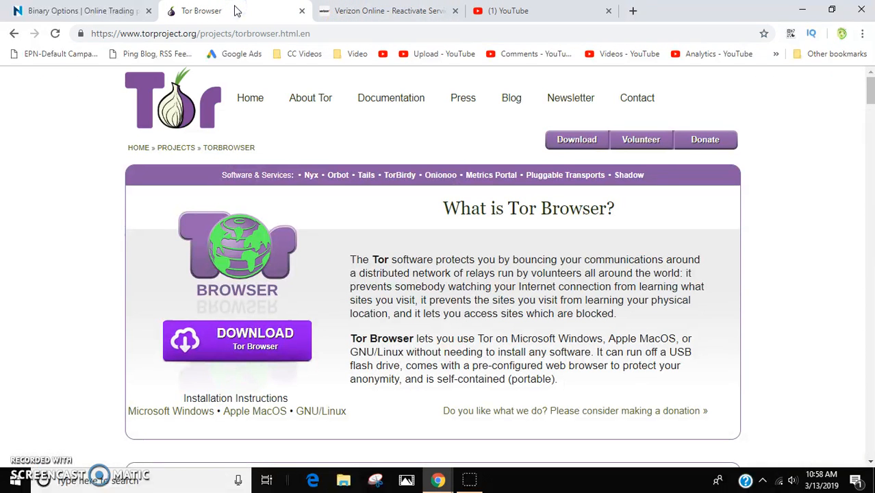